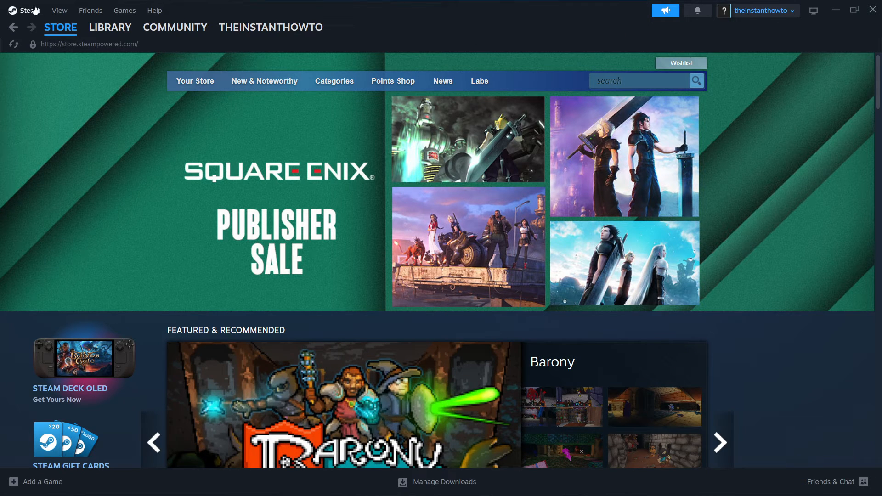
pyautogui.moveTo(590, 44)
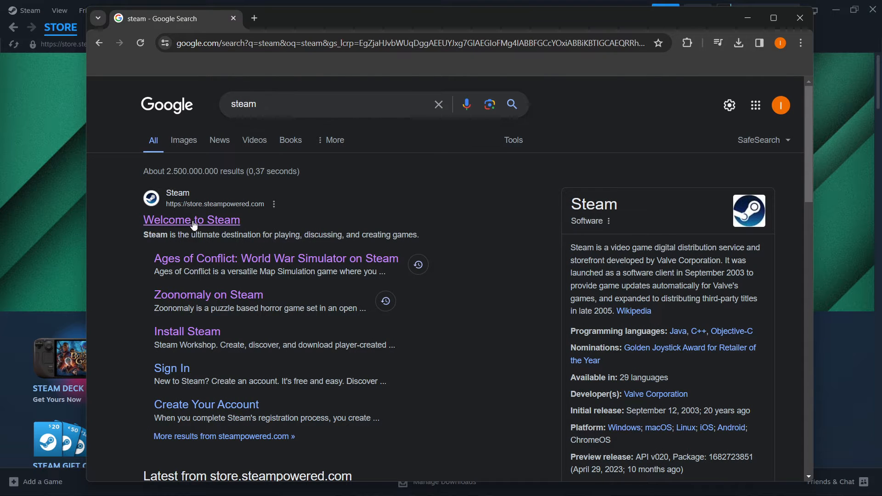
# Open the 'Welcome to Steam' result for store.steampowered.com from the Google search results.
pyautogui.click(191, 220)
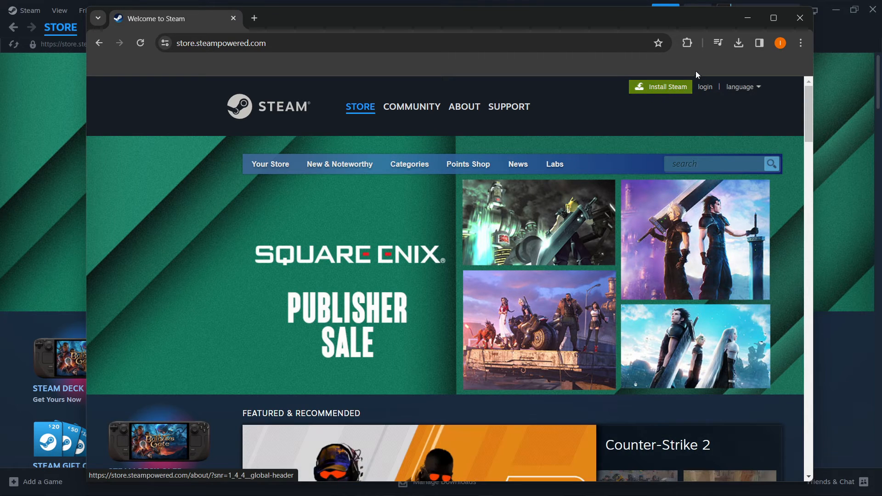
pyautogui.moveTo(293, 22)
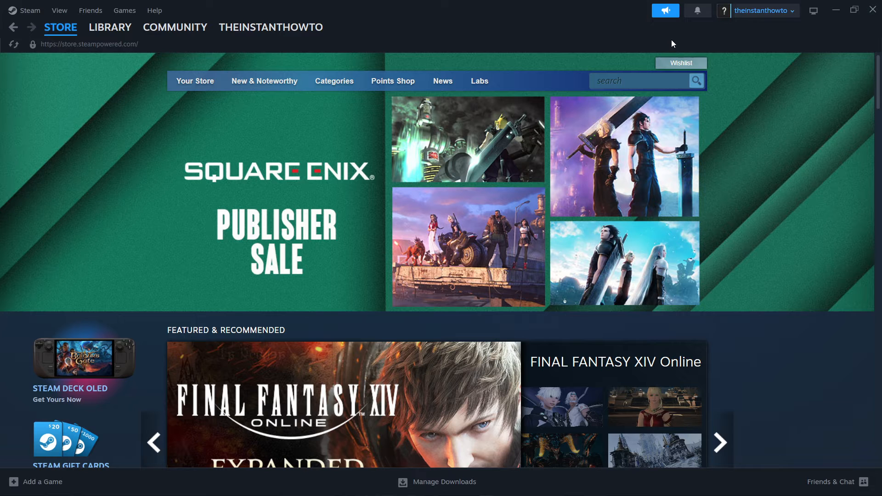
pyautogui.moveTo(760, 10)
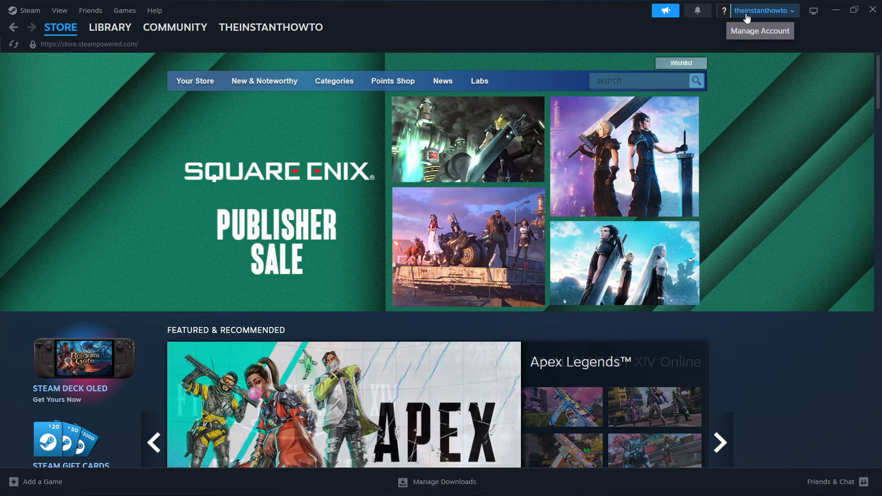
pyautogui.click(175, 27)
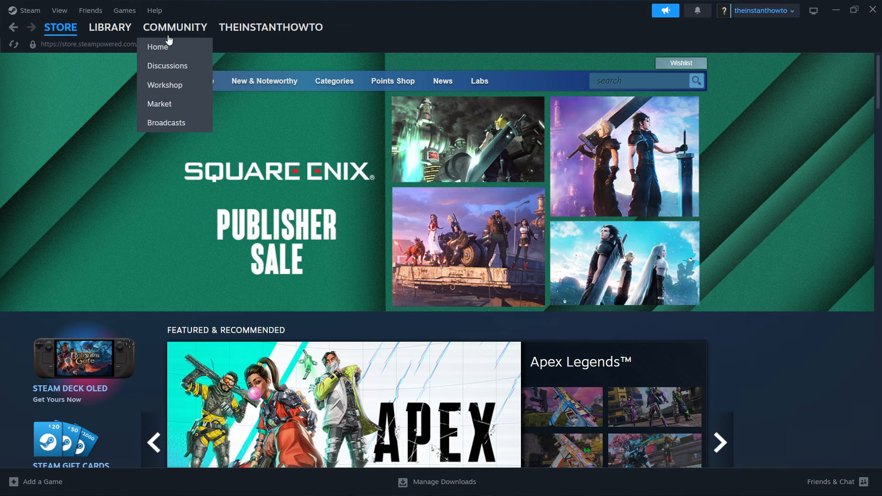
pyautogui.click(60, 27)
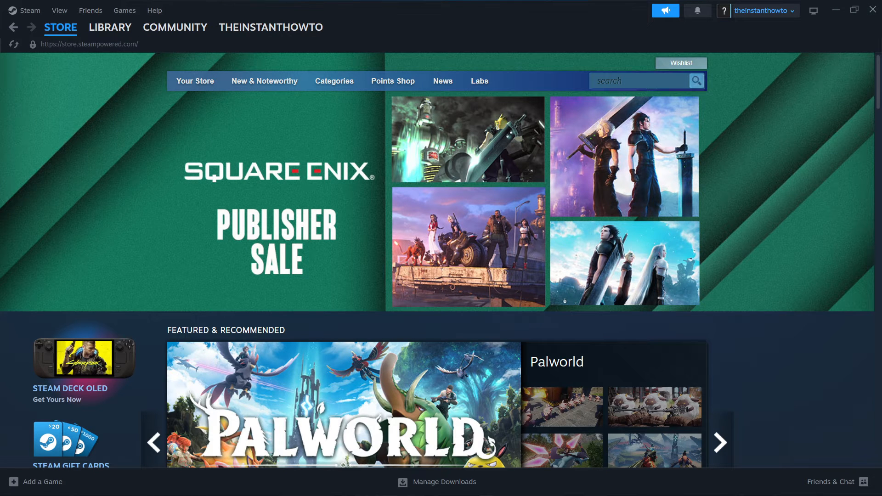
# Search the Steam store for "don't starve" and open the Don't Starve Together page.
pyautogui.click(639, 81)
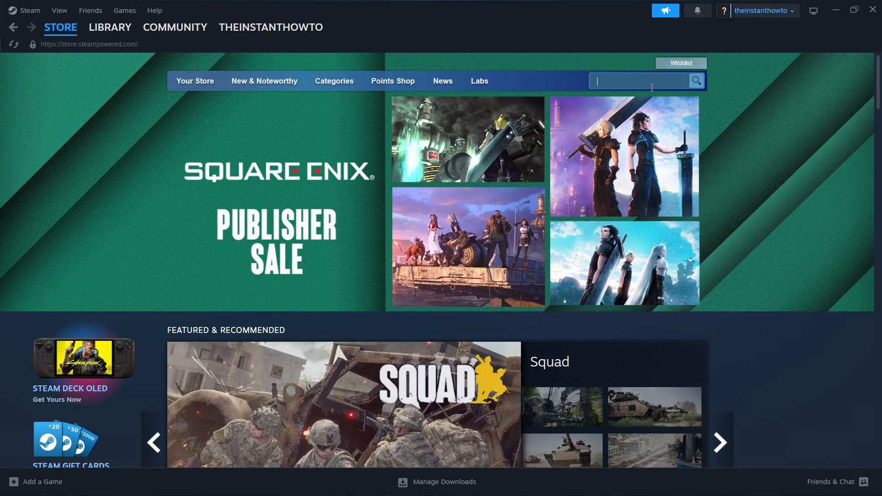
pyautogui.write("don't sta")
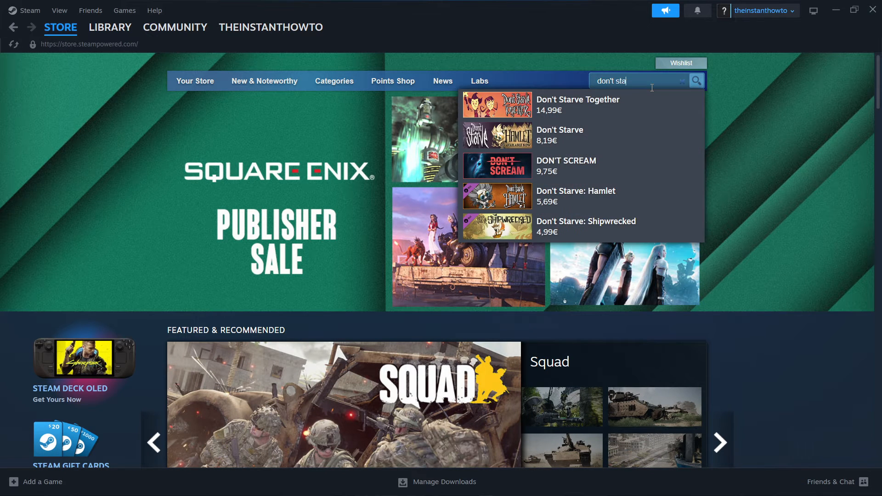
pyautogui.write('rve')
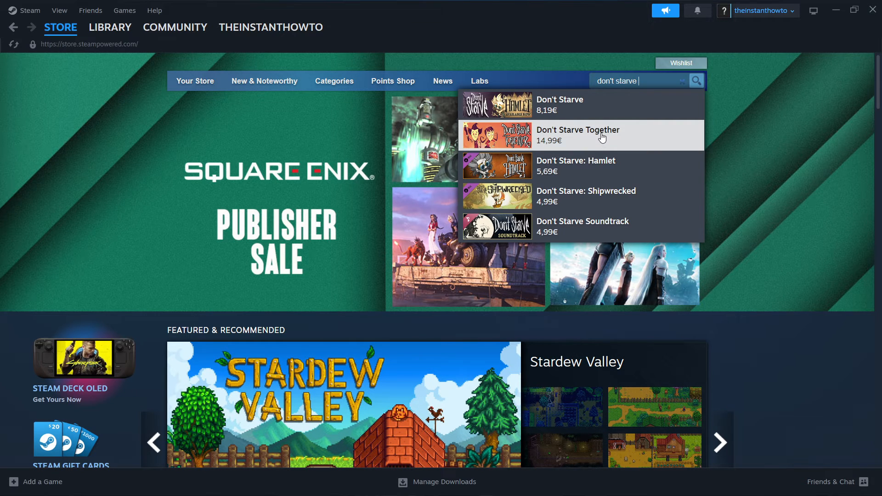
pyautogui.click(576, 135)
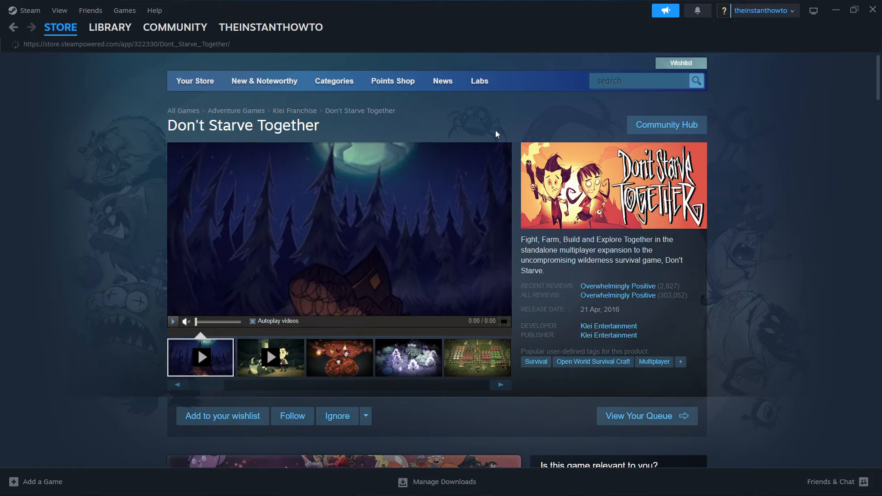
pyautogui.moveTo(156, 134)
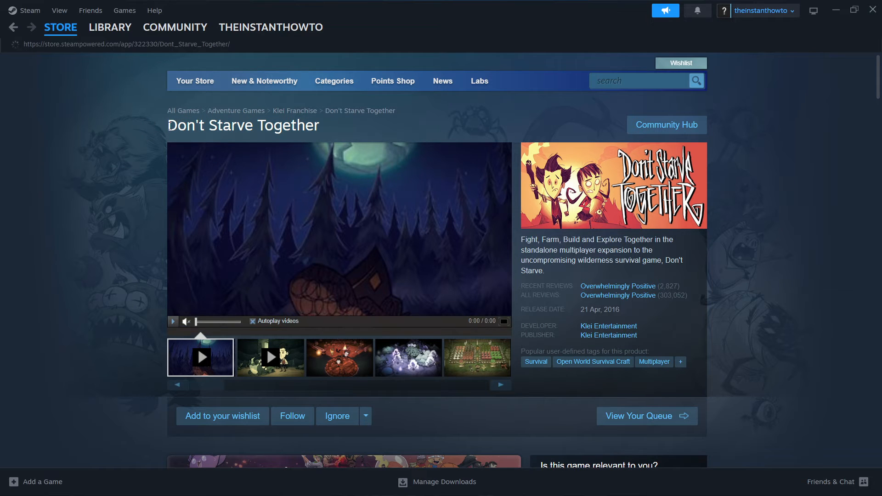
# Add Don't Starve Together to the cart and keep the purchase 'For my account'.
pyautogui.scroll(-3)
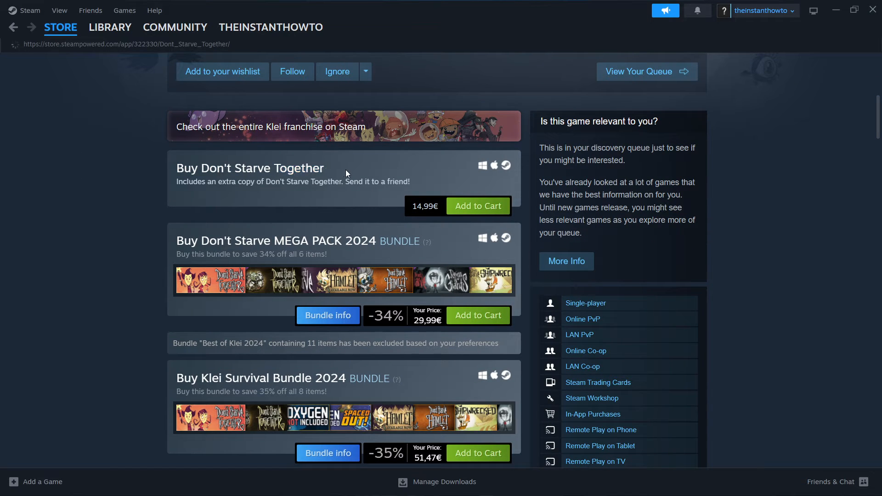
pyautogui.click(477, 206)
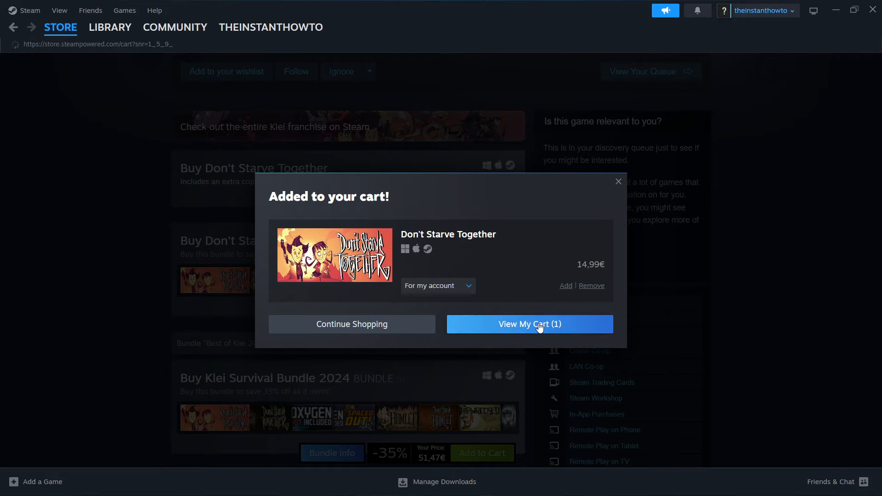
pyautogui.click(528, 324)
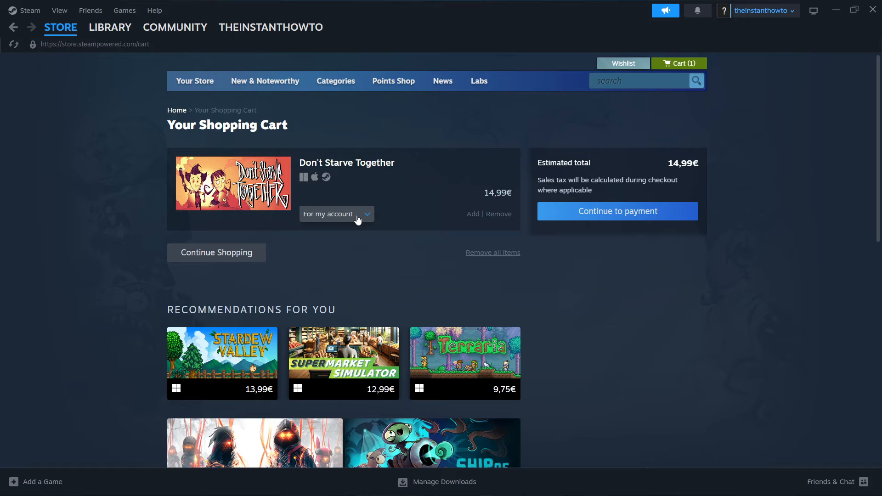
pyautogui.click(335, 214)
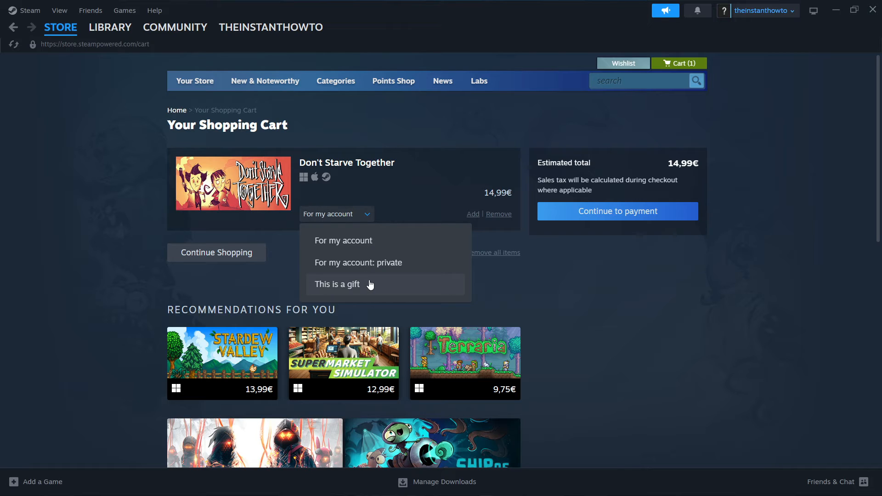
pyautogui.moveTo(376, 296)
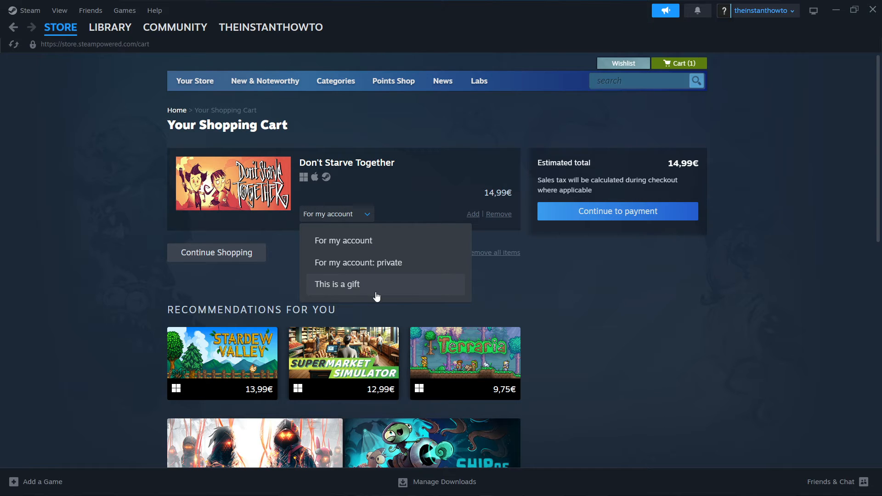
pyautogui.moveTo(343, 240)
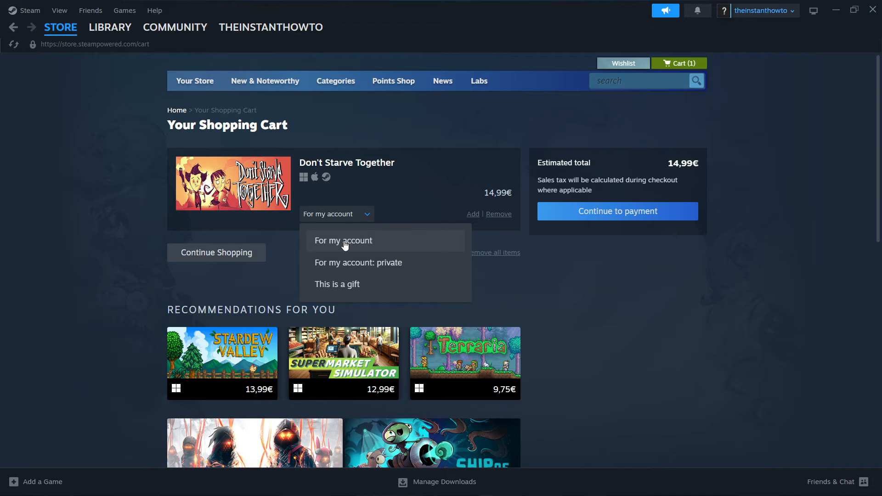
pyautogui.click(616, 211)
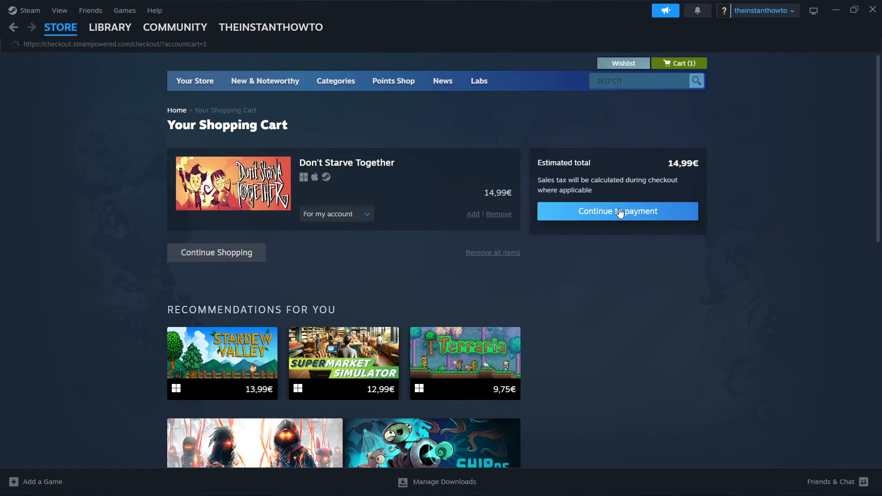
# Select PayPal in the Payment Method dropdown, then switch over to the Library.
pyautogui.click(617, 211)
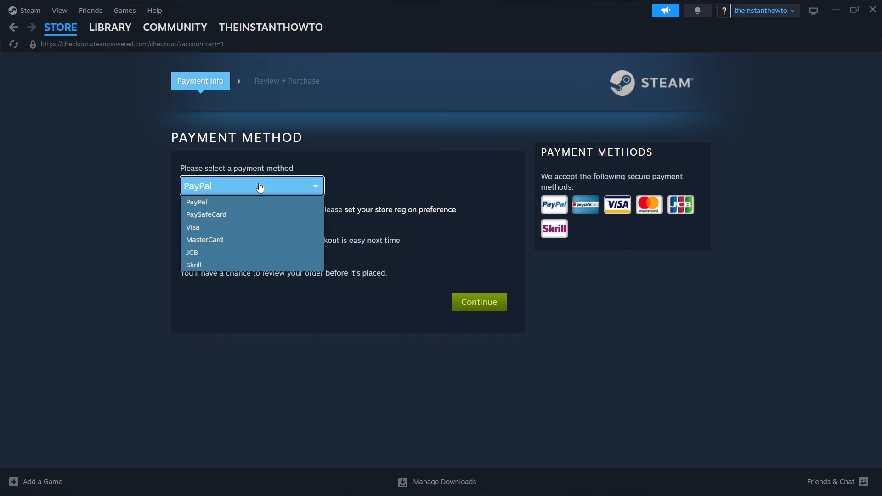
pyautogui.moveTo(204, 199)
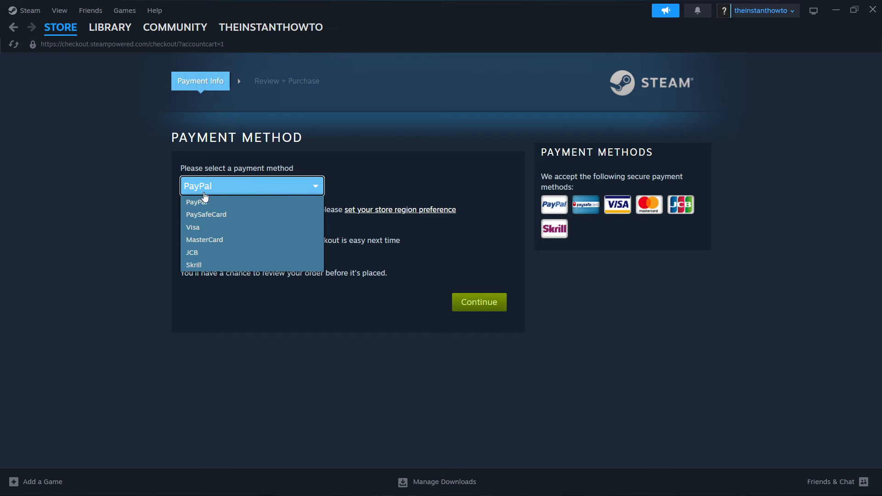
pyautogui.moveTo(208, 201)
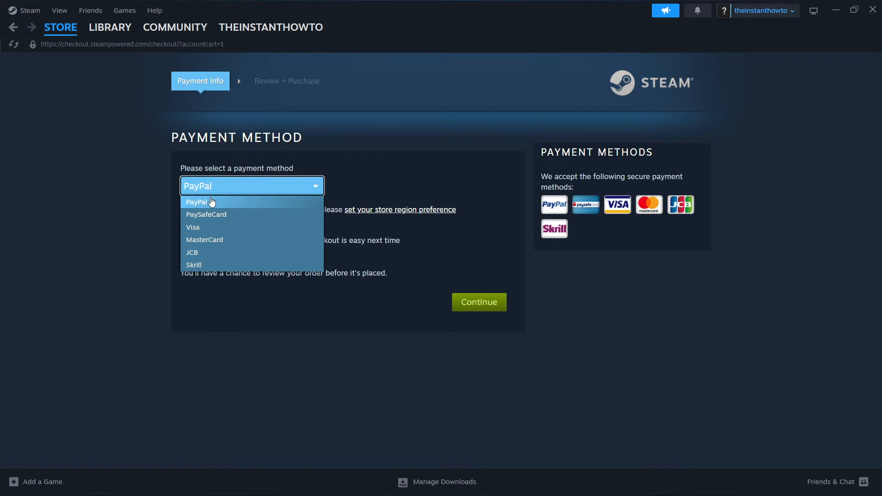
pyautogui.moveTo(221, 248)
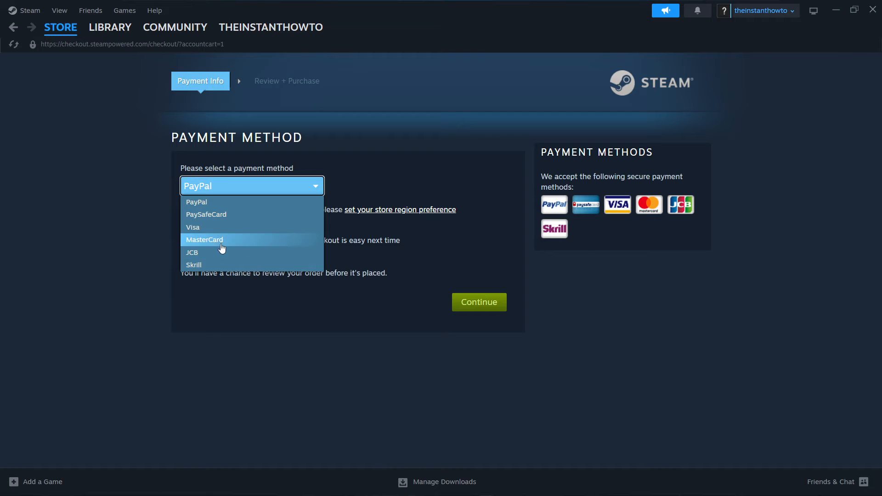
pyautogui.moveTo(228, 203)
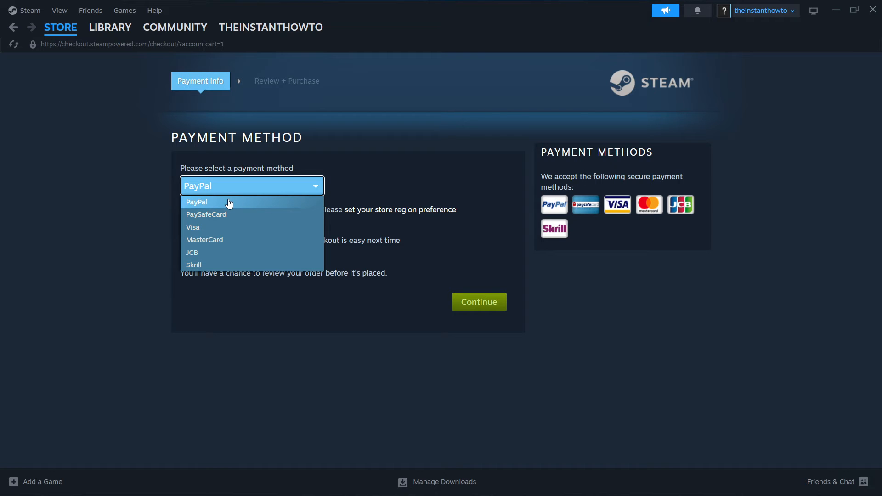
pyautogui.click(196, 202)
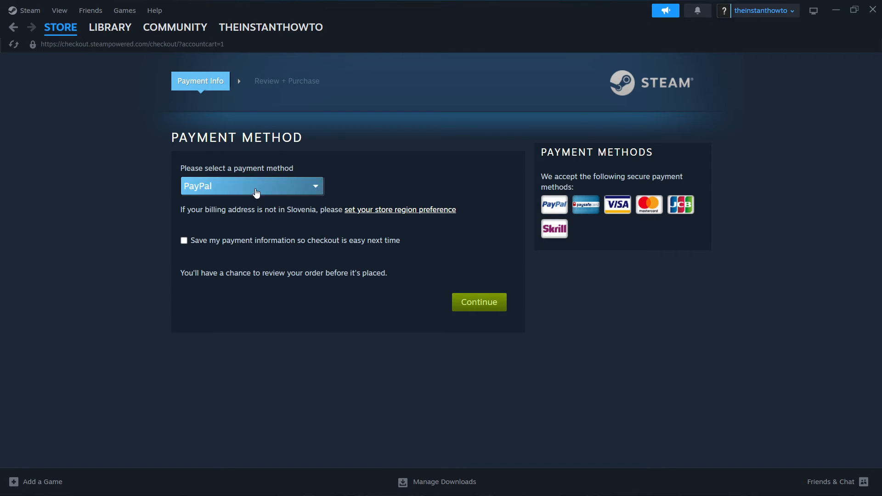
pyautogui.moveTo(521, 284)
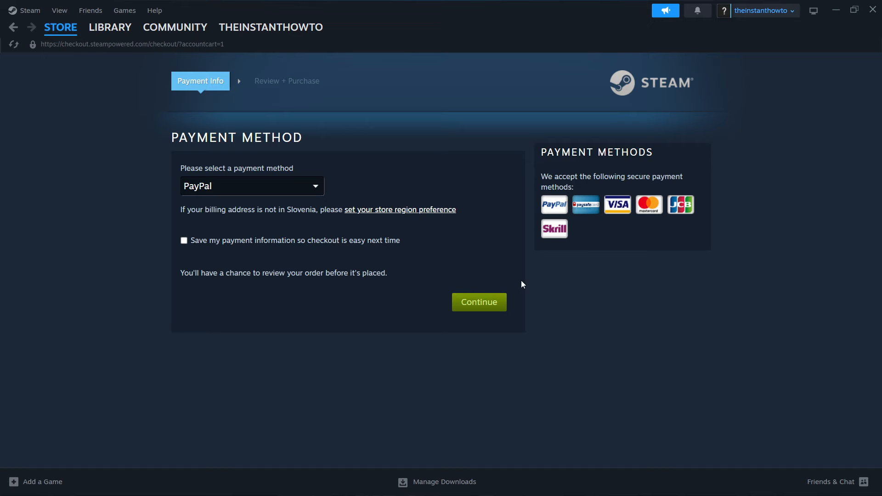
pyautogui.moveTo(485, 268)
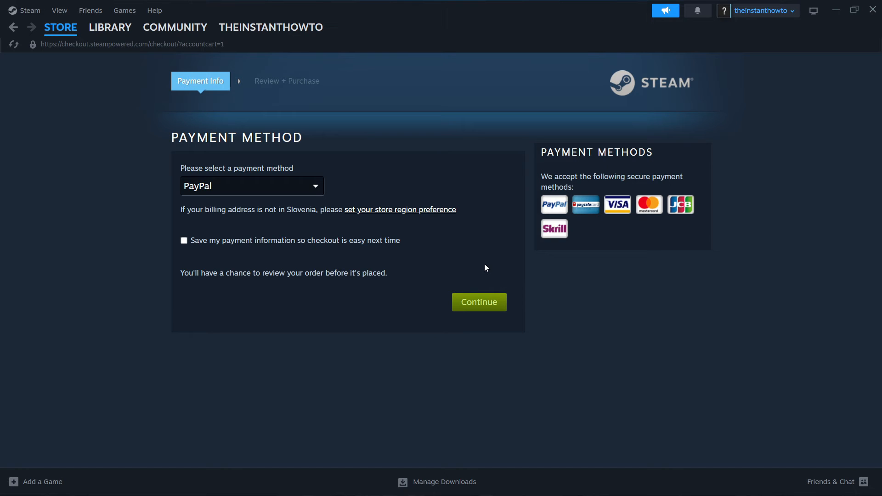
pyautogui.moveTo(494, 265)
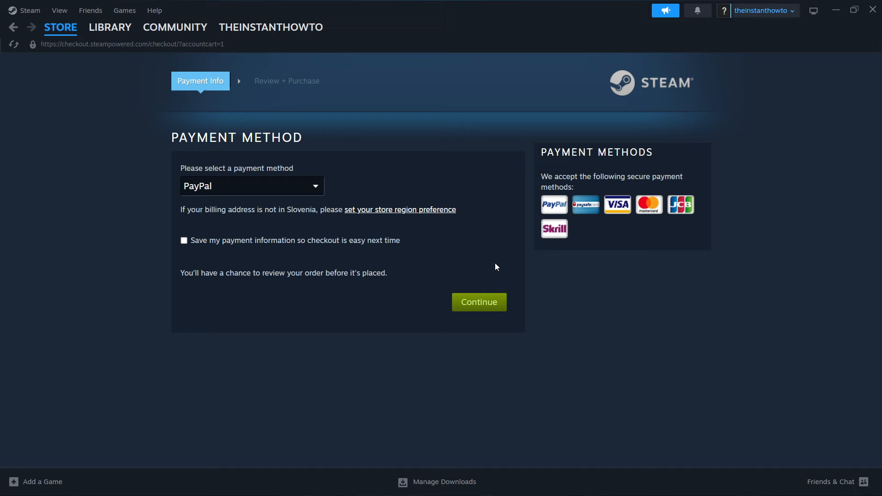
pyautogui.moveTo(456, 270)
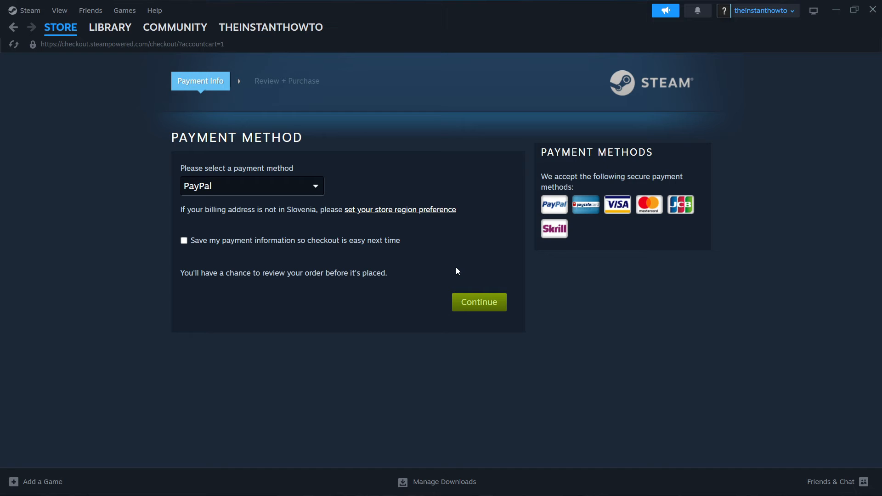
pyautogui.moveTo(241, 109)
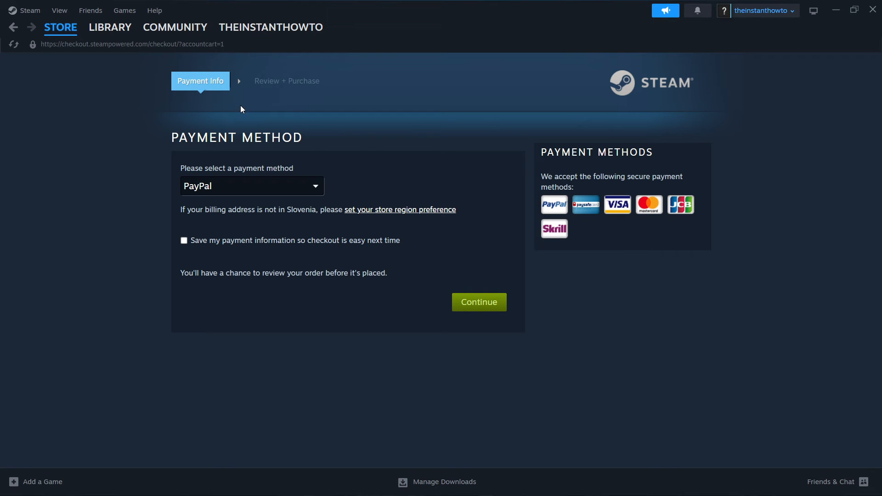
pyautogui.click(110, 27)
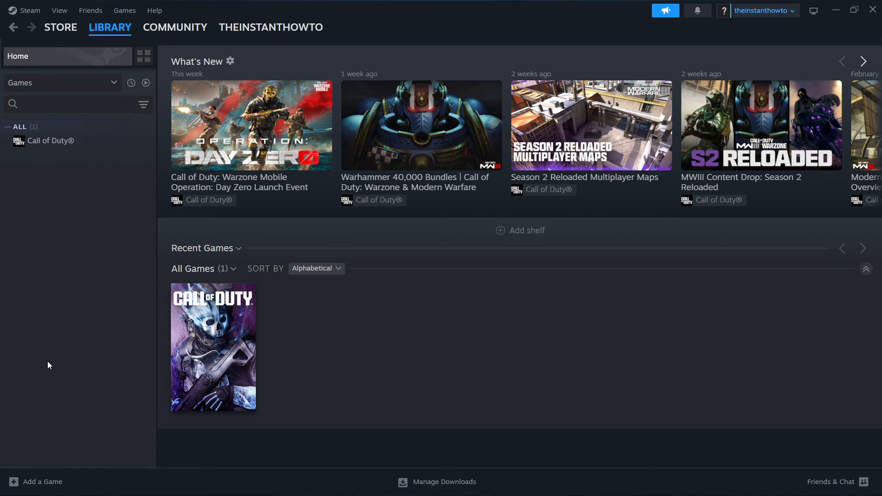
# Open the Call of Duty library page, ready to install with 76.7 GB required.
pyautogui.click(67, 104)
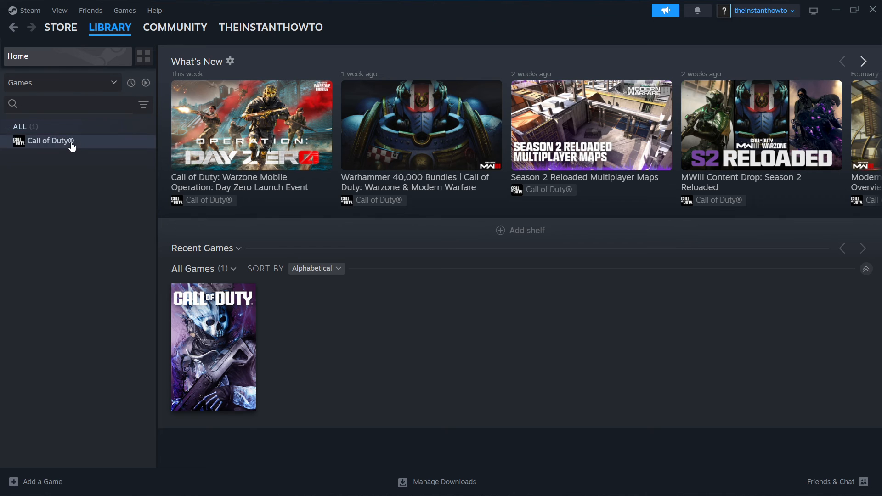
pyautogui.click(50, 141)
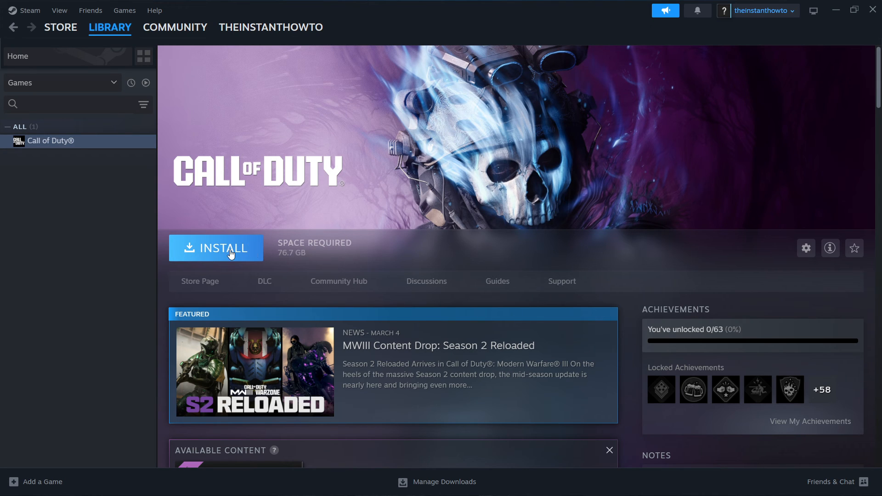
pyautogui.moveTo(362, 253)
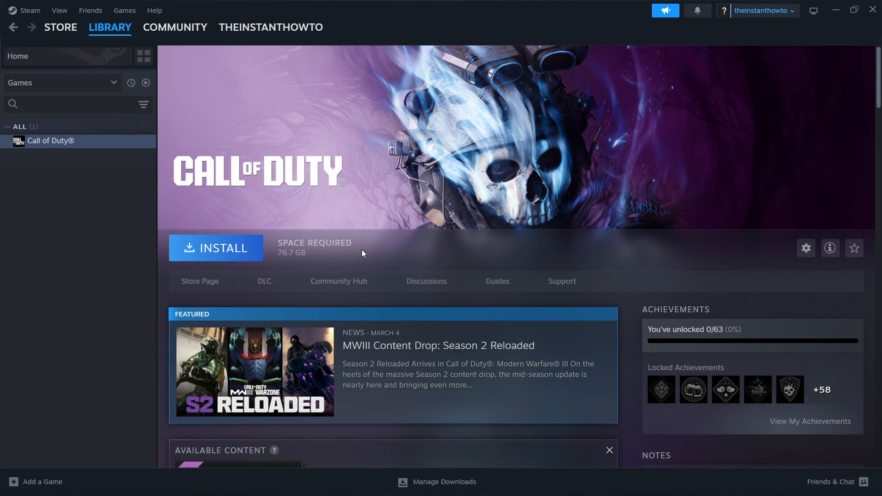
pyautogui.moveTo(366, 266)
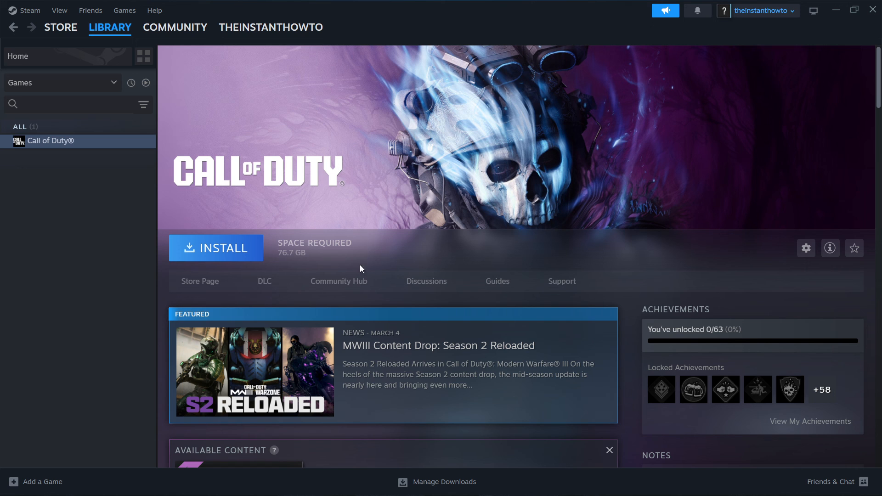
pyautogui.moveTo(283, 256)
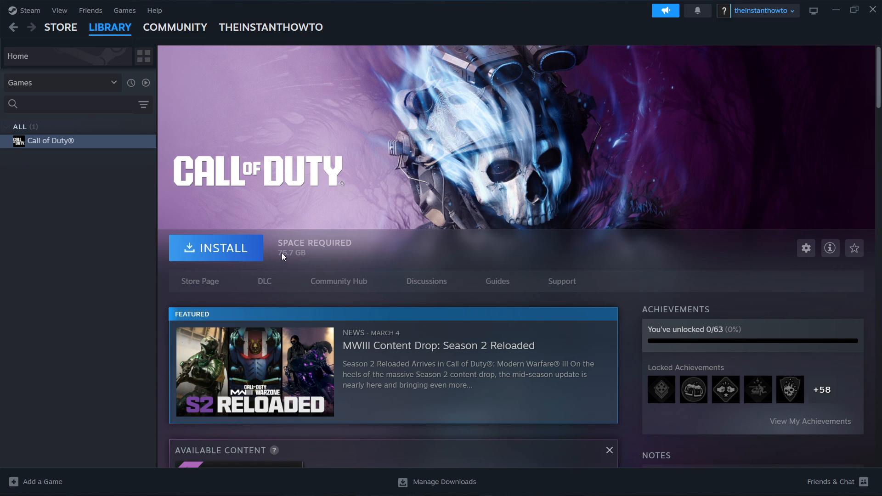
pyautogui.moveTo(213, 252)
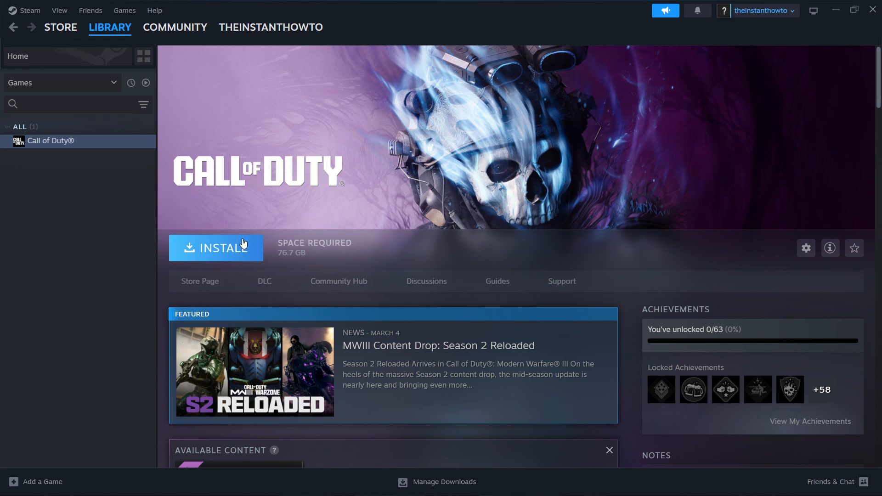
pyautogui.moveTo(268, 265)
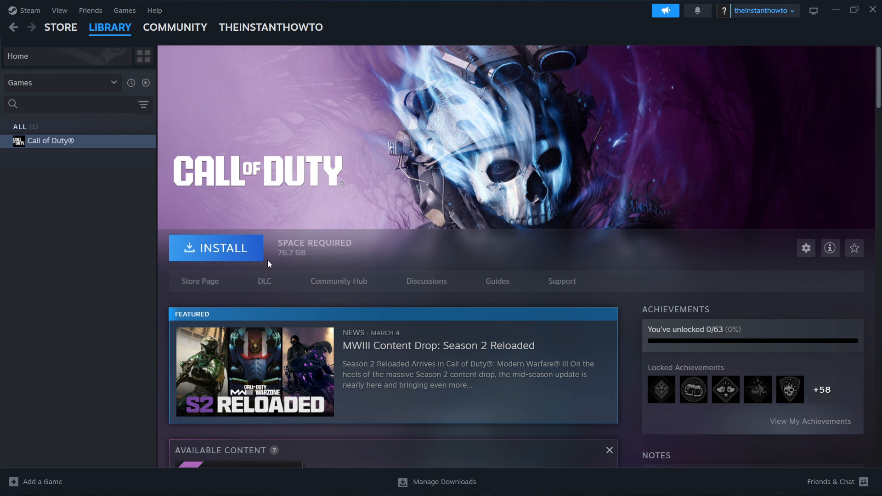
pyautogui.moveTo(245, 236)
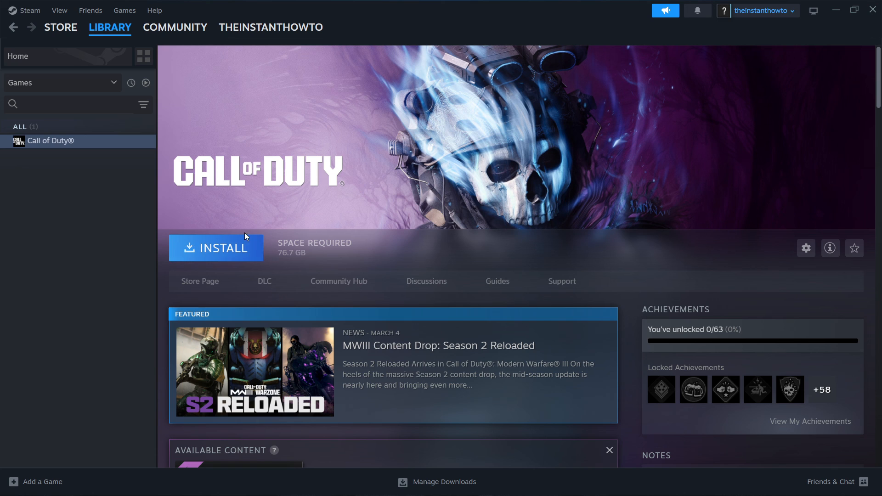
pyautogui.moveTo(216, 248)
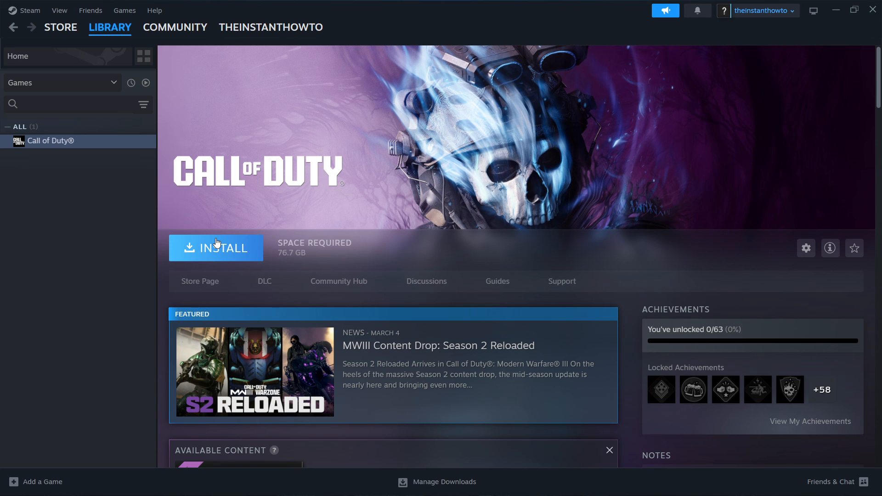